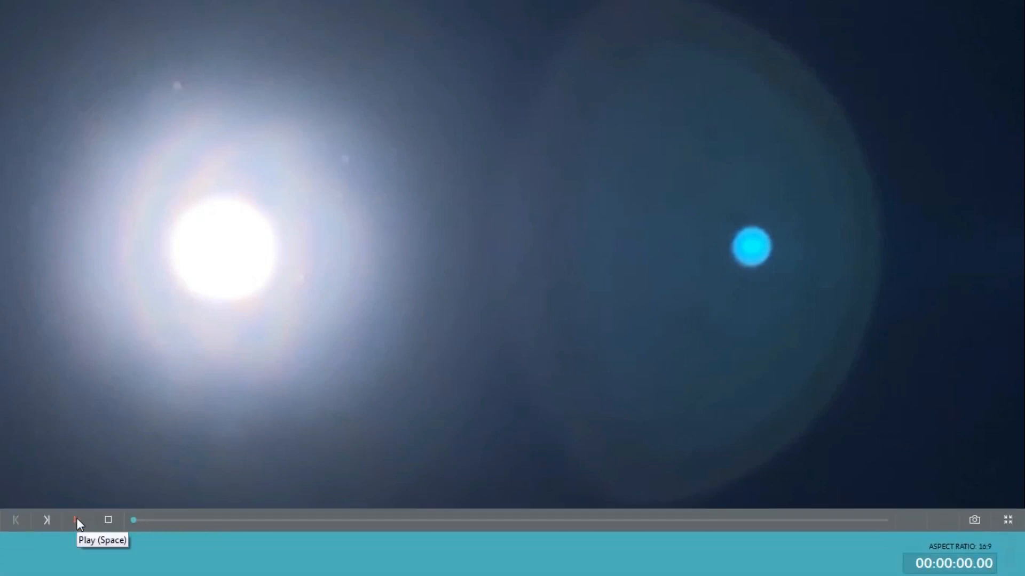
Play back the lens flare clip showing the bright light and blue orb
left_click(78, 519)
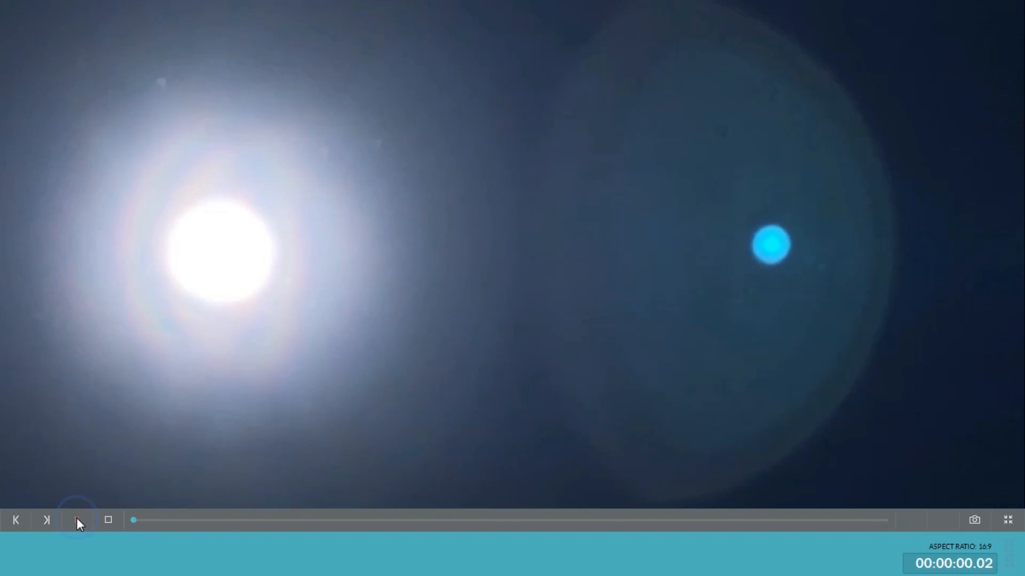
left_click(78, 521)
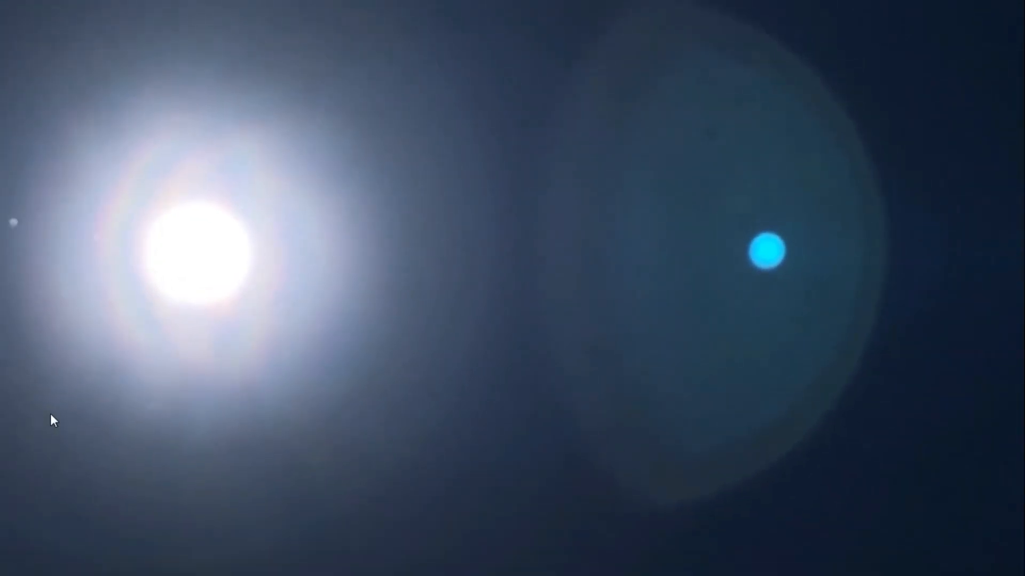